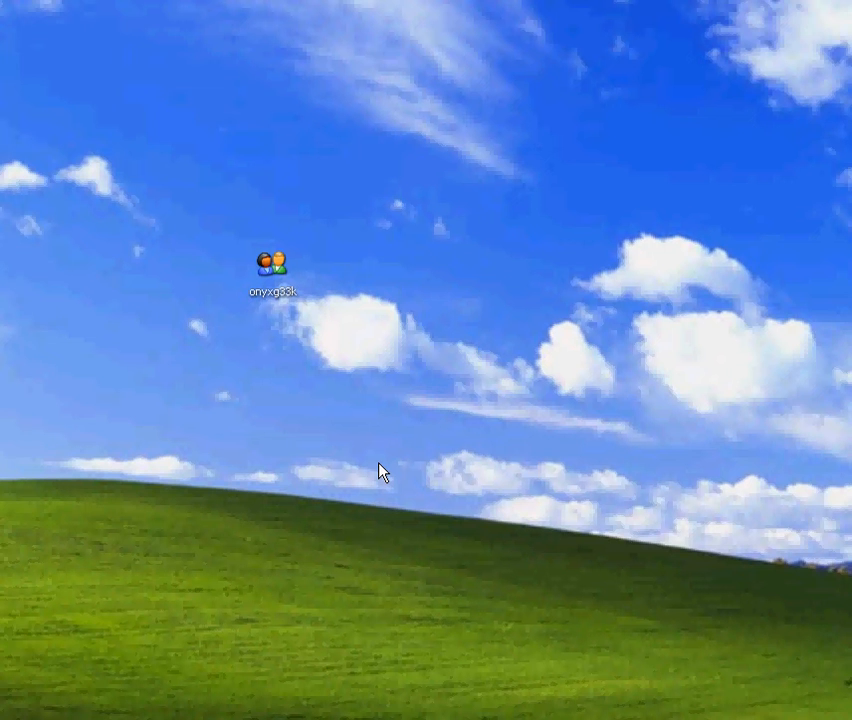
mouse_move(394, 436)
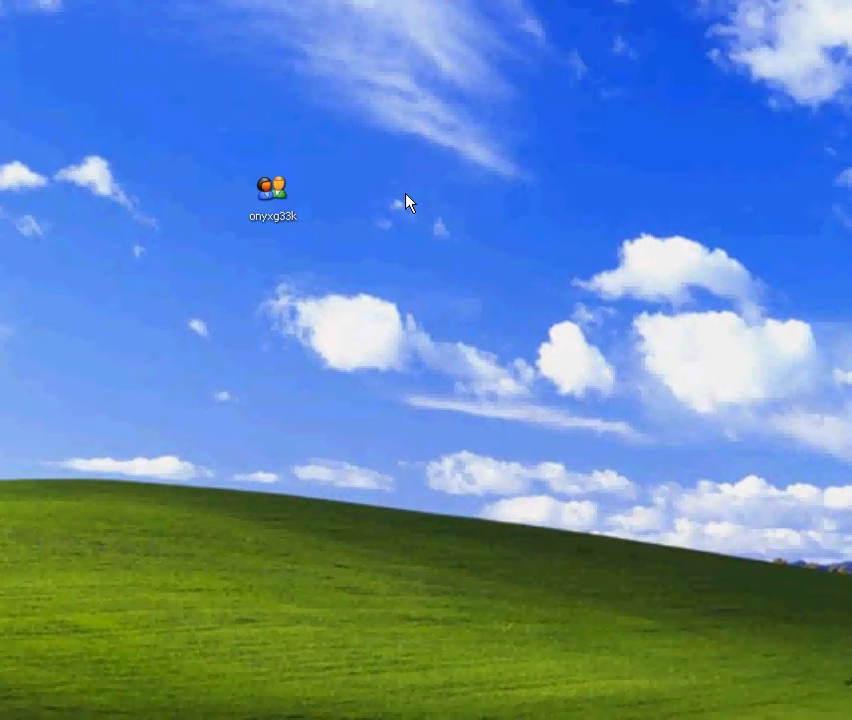
mouse_move(392, 204)
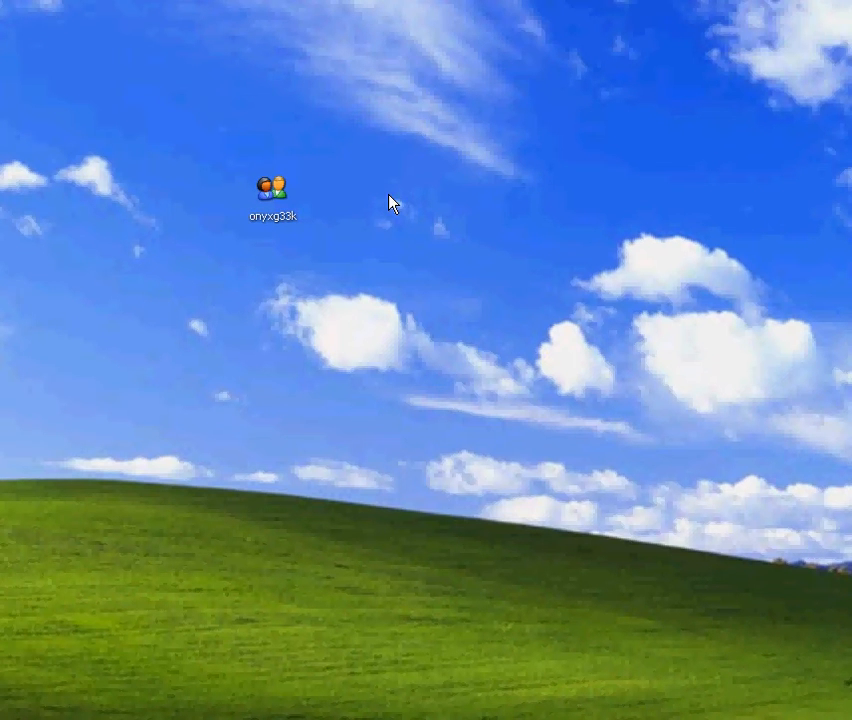
mouse_move(304, 312)
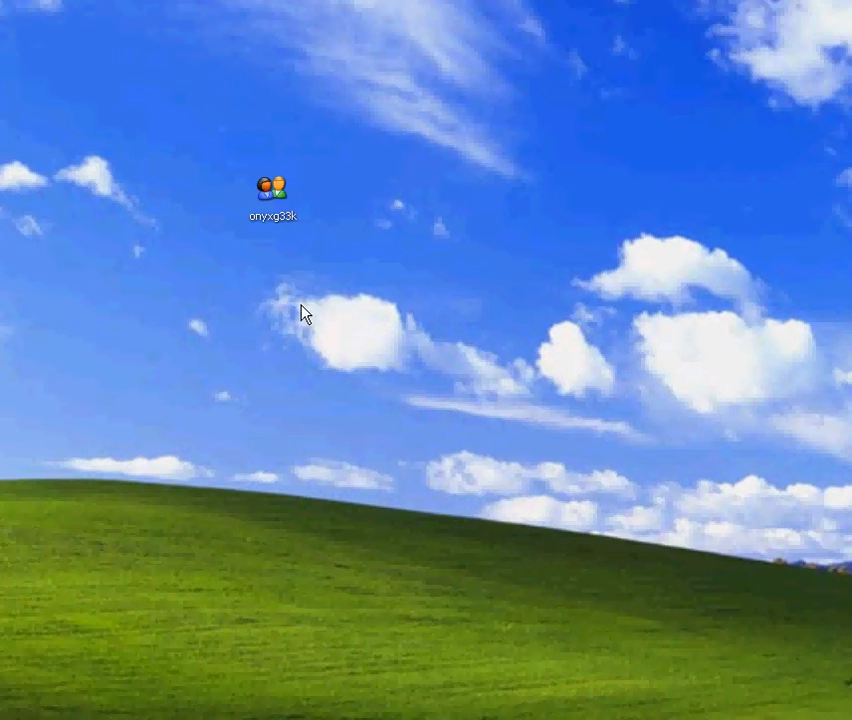
mouse_move(336, 296)
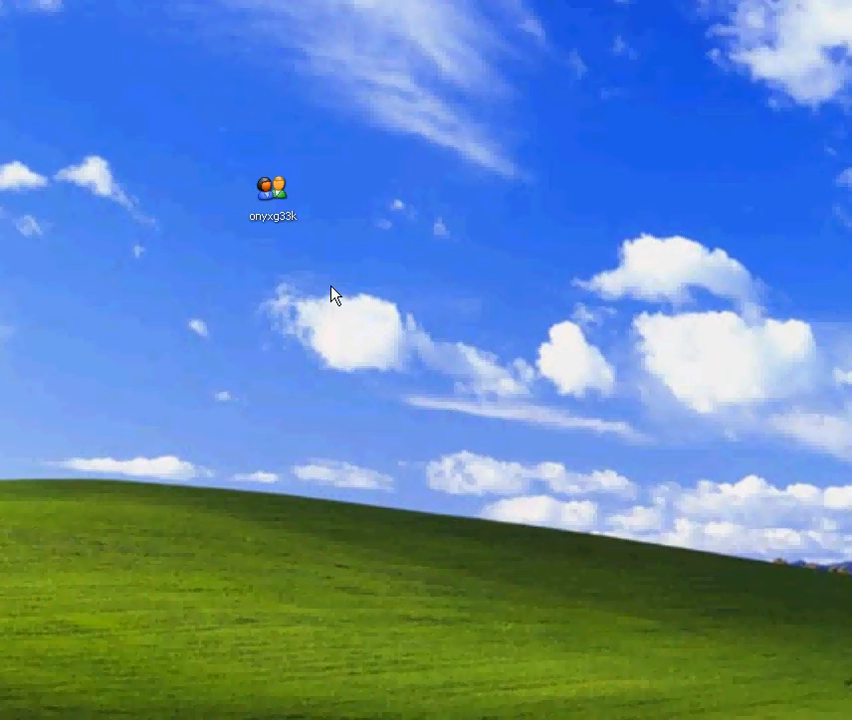
mouse_move(260, 190)
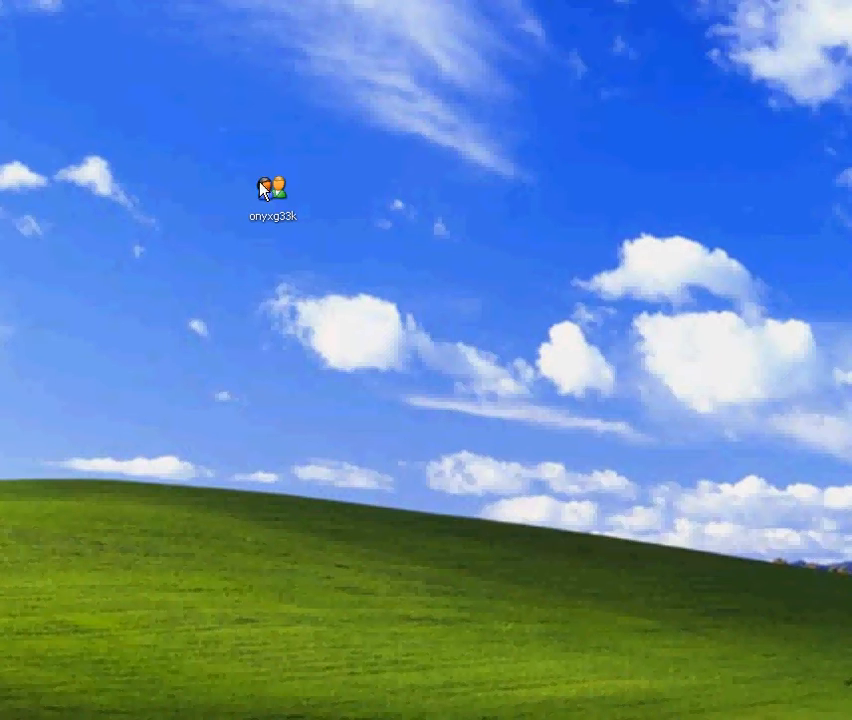
mouse_move(416, 212)
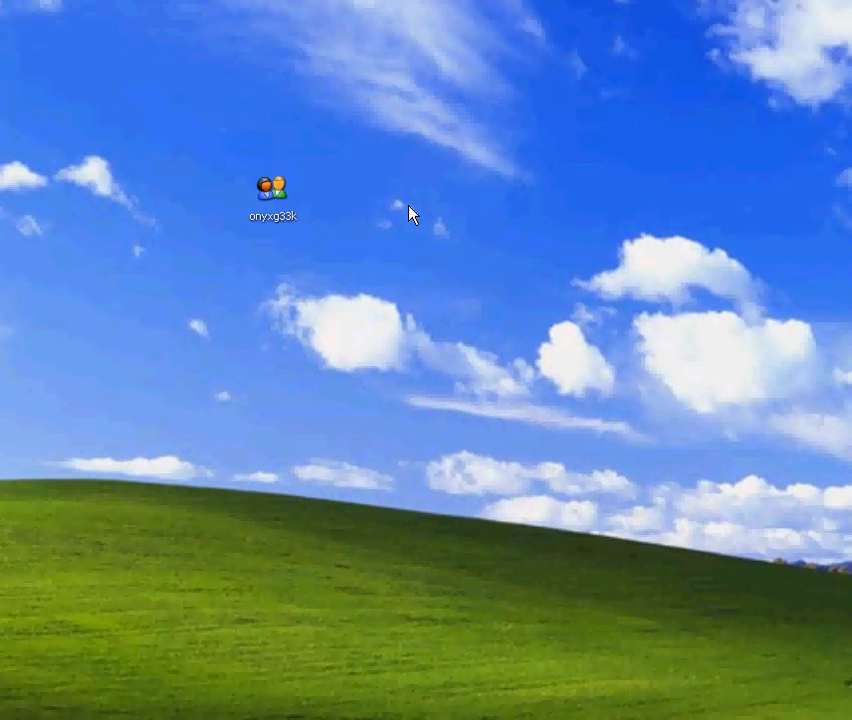
mouse_move(400, 214)
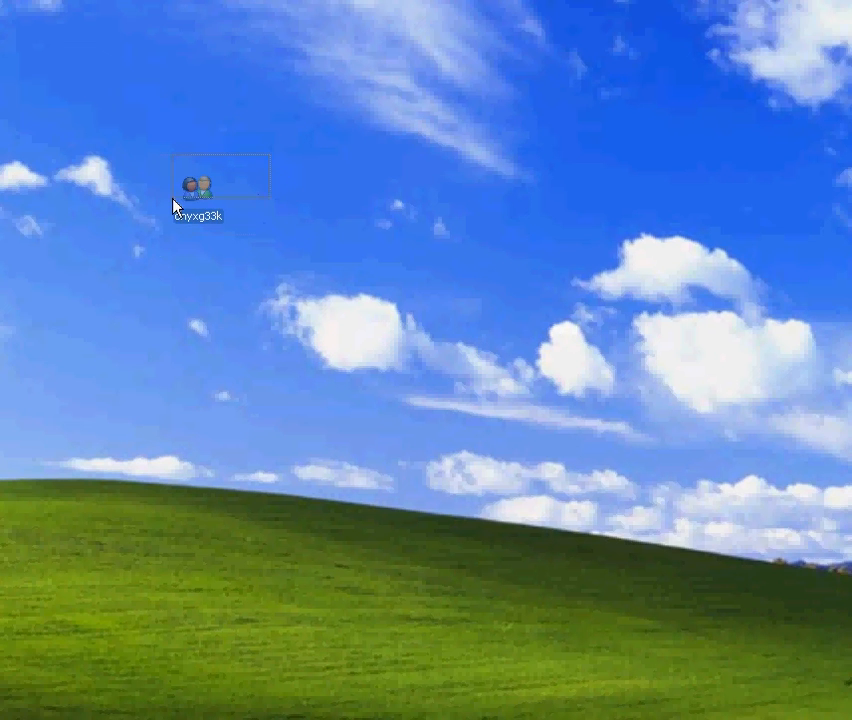
- Move the existing icon aside and create a desktop folder named techreaper
left_click_drag(196, 190, 200, 112)
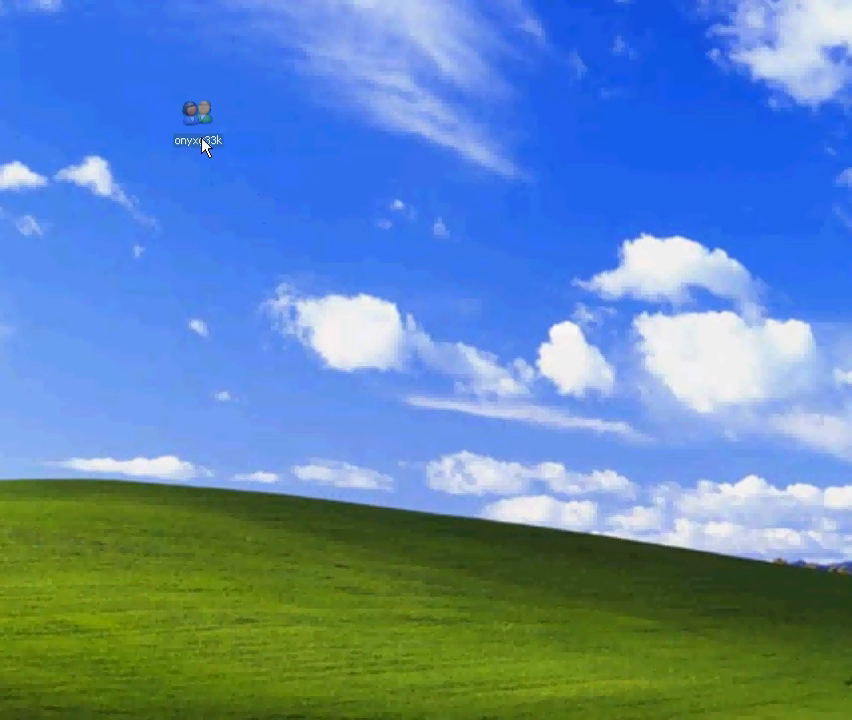
left_click(196, 112)
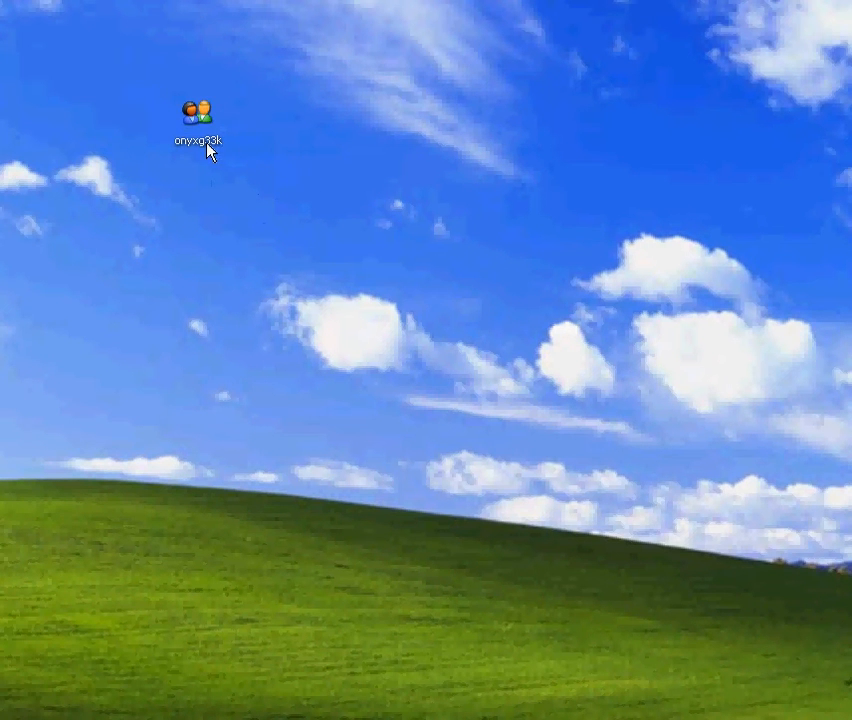
mouse_move(228, 140)
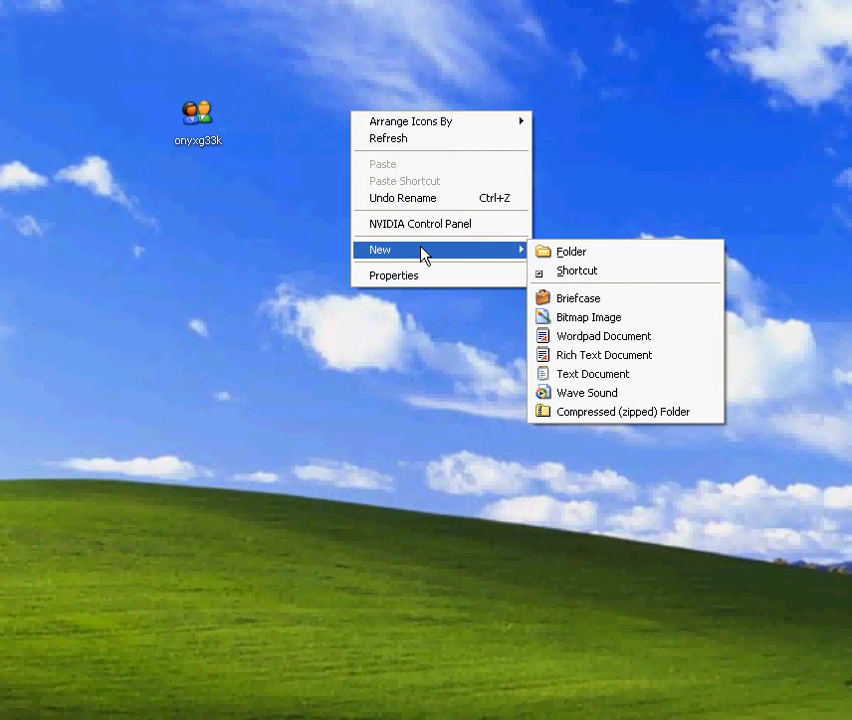
left_click(572, 252)
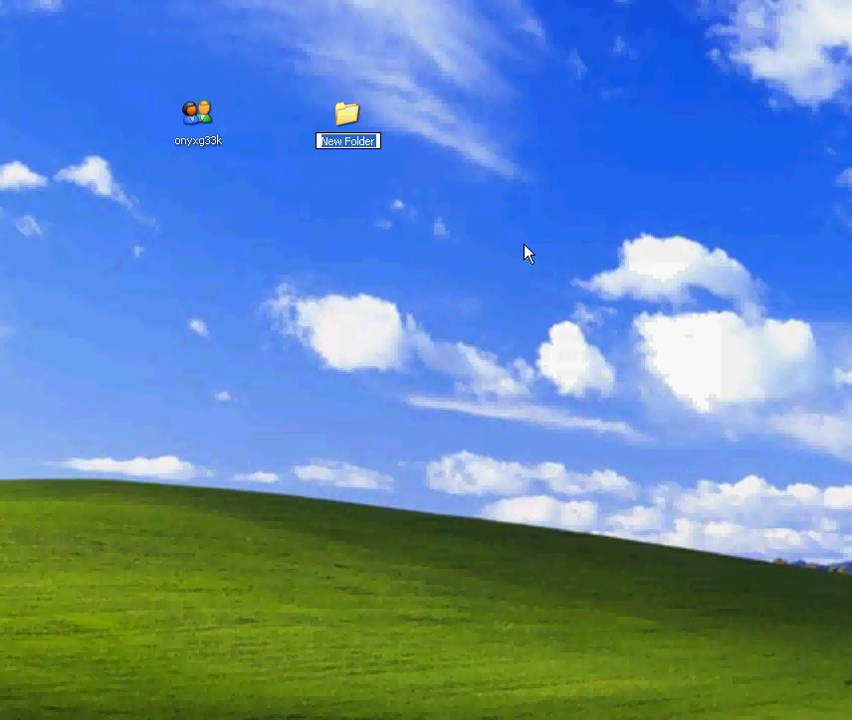
type("techreaper")
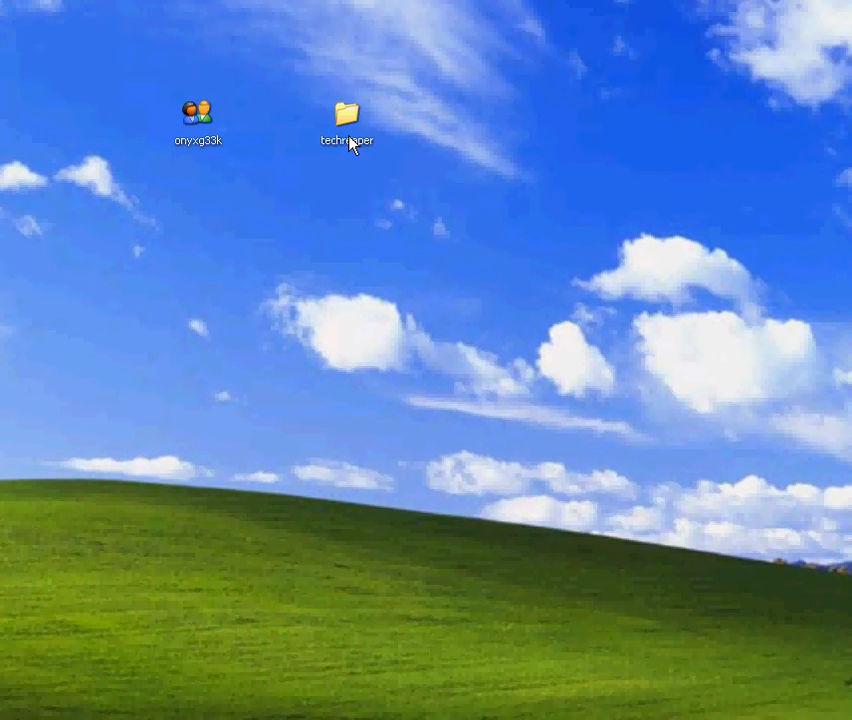
- Reach the Change Icon list through the techreaper folder's Properties > Customize
right_click(344, 114)
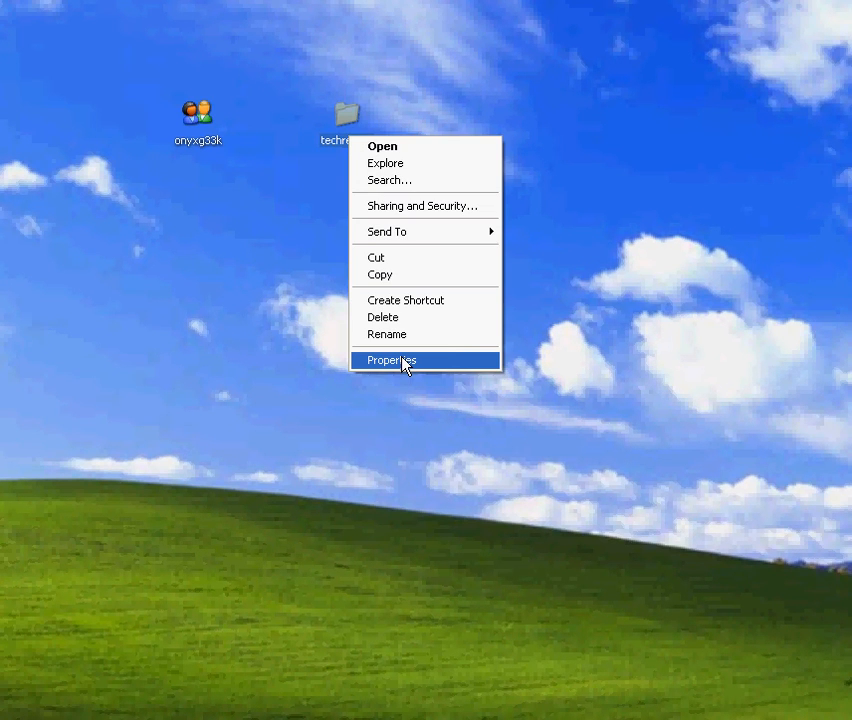
left_click(392, 360)
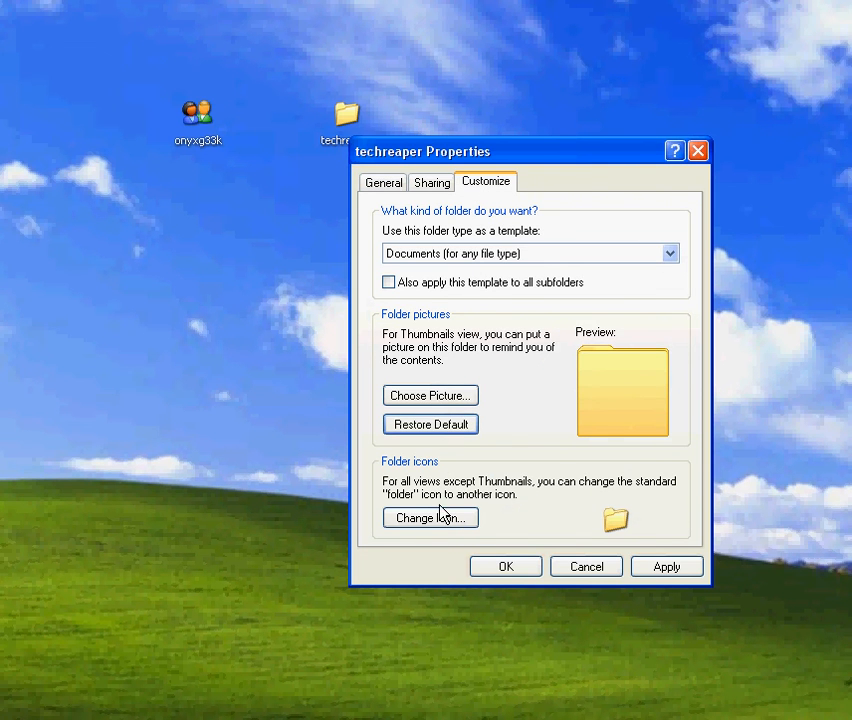
left_click(430, 516)
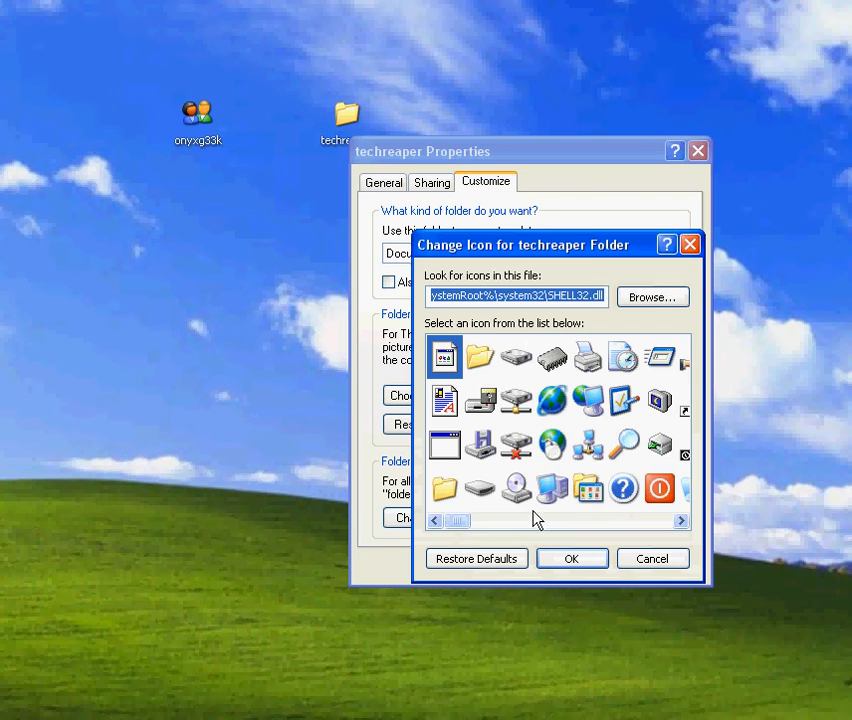
- Scroll the icon list and apply the house network icon to the folder
left_click_drag(456, 520, 490, 520)
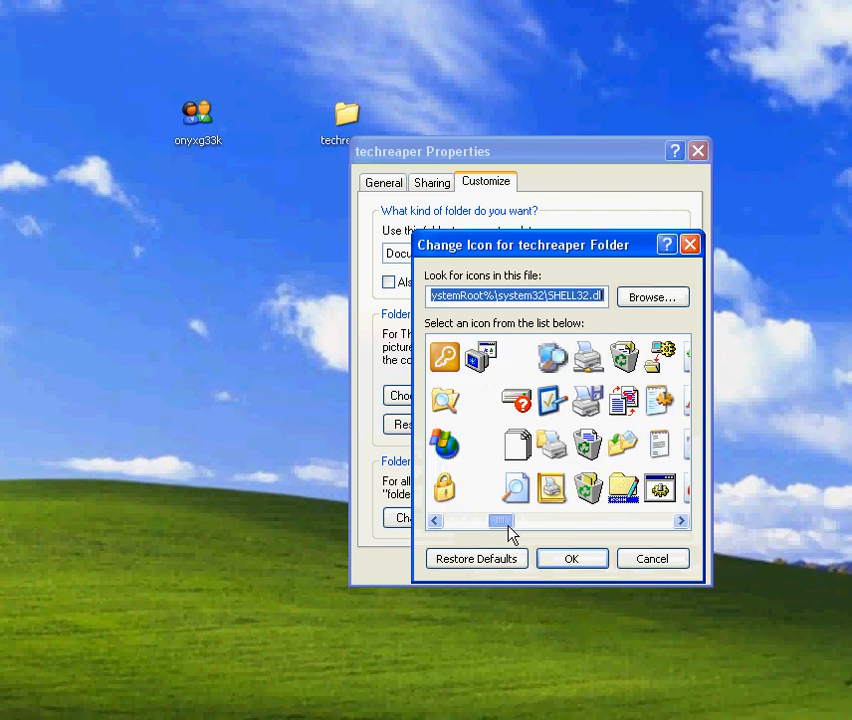
left_click_drag(500, 520, 590, 520)
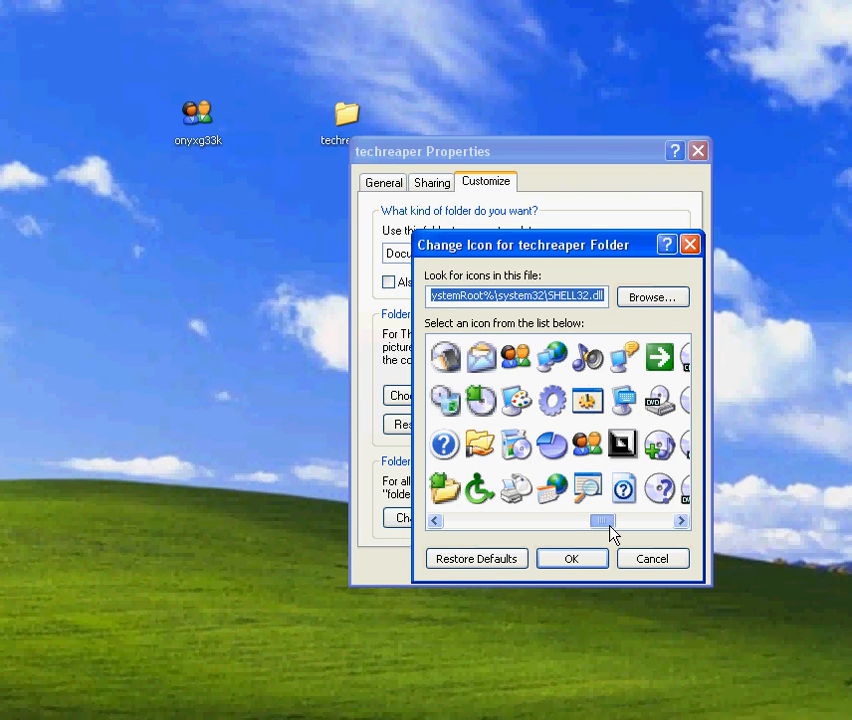
left_click_drag(604, 520, 596, 520)
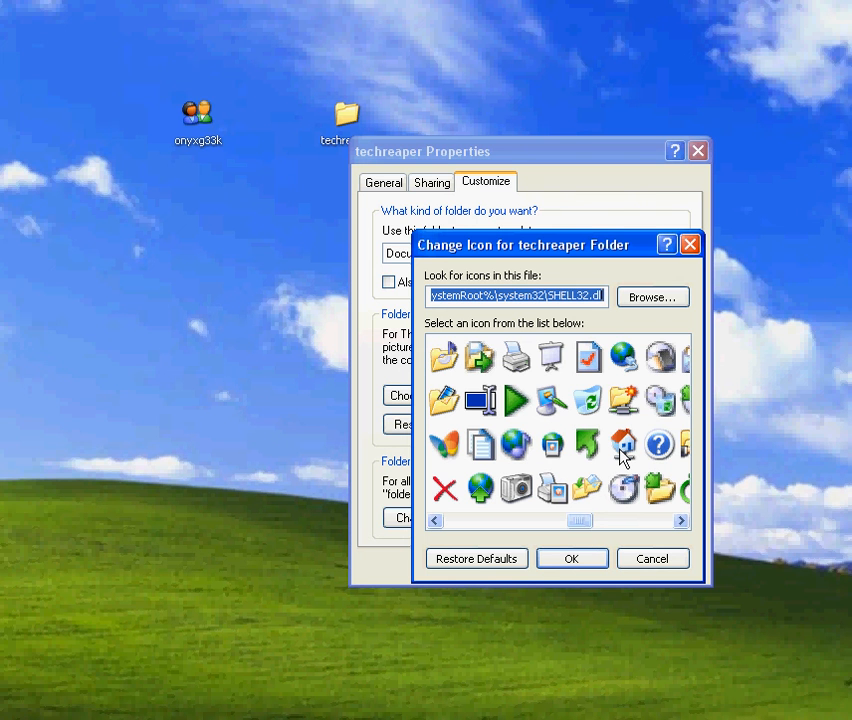
left_click(572, 558)
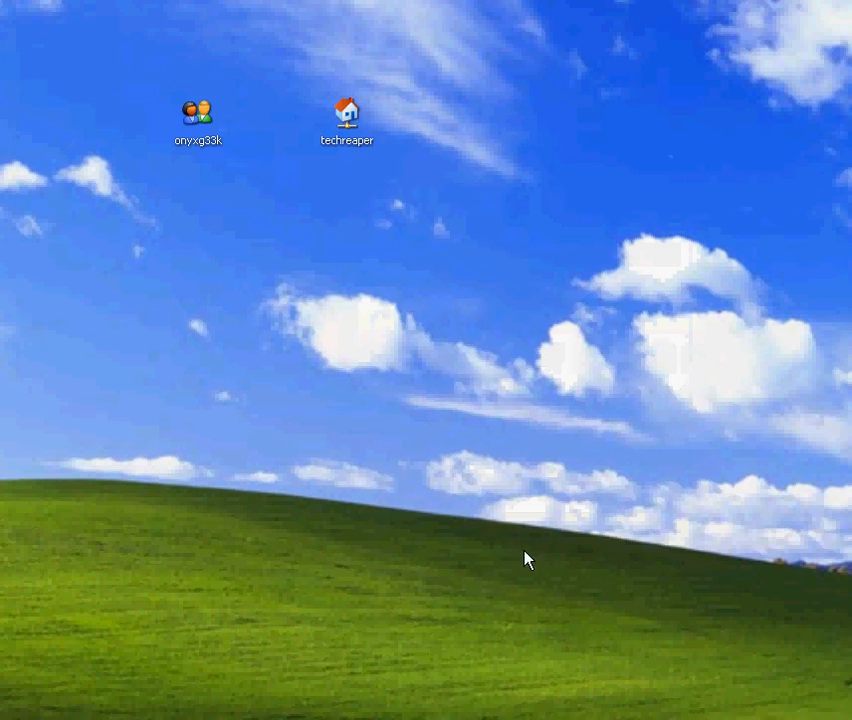
mouse_move(696, 228)
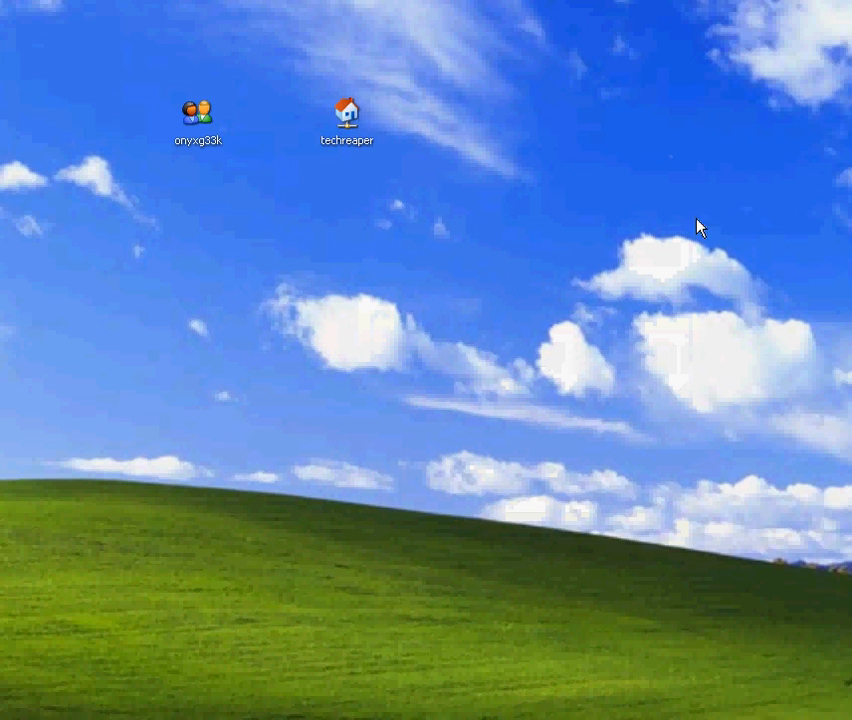
- Check the empty techreaper folder, then drag it further right on the desktop
double_click(348, 108)
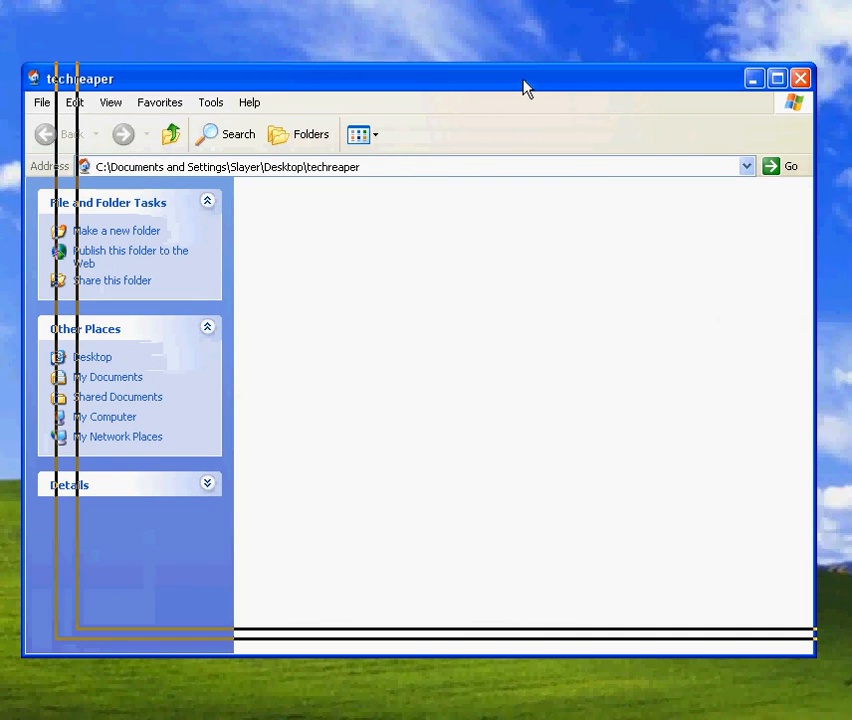
left_click(800, 78)
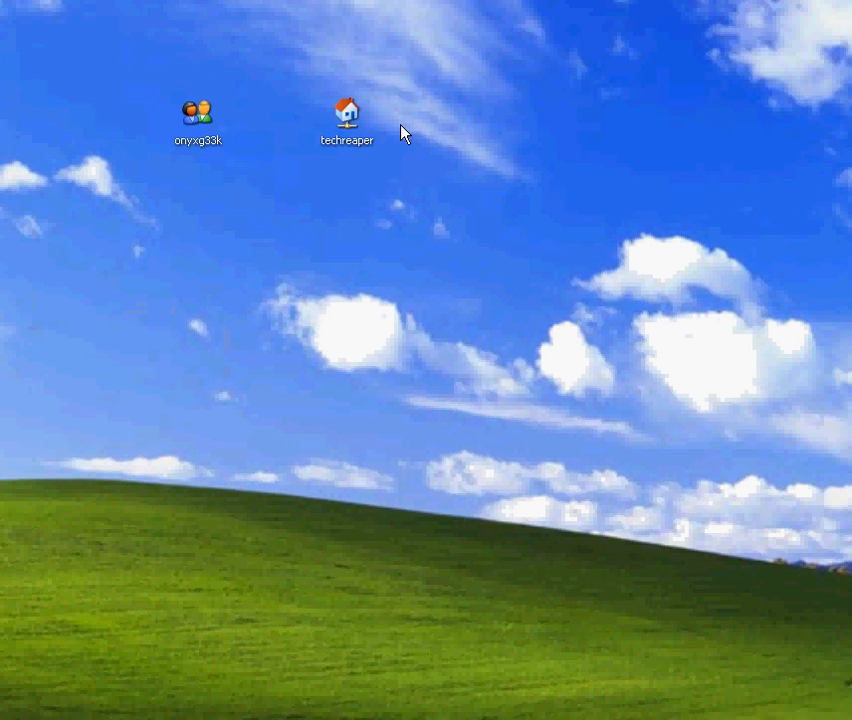
left_click_drag(348, 110, 498, 108)
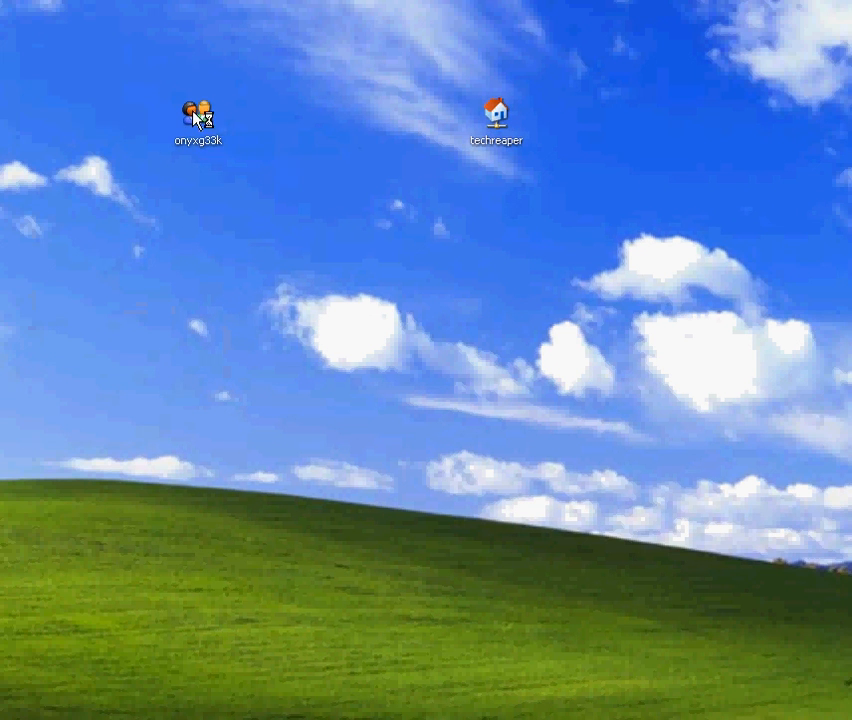
mouse_move(222, 112)
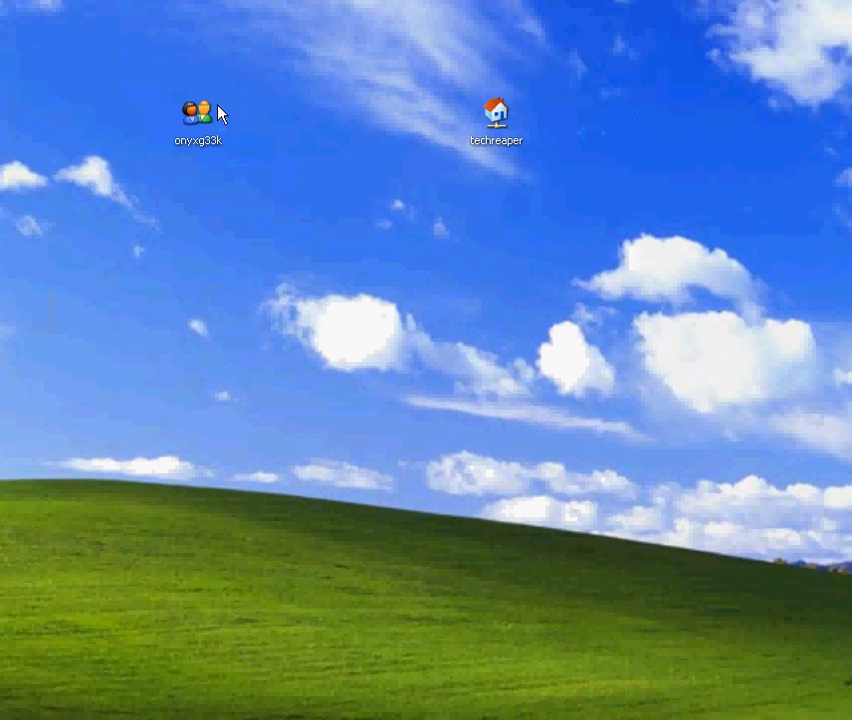
mouse_move(264, 126)
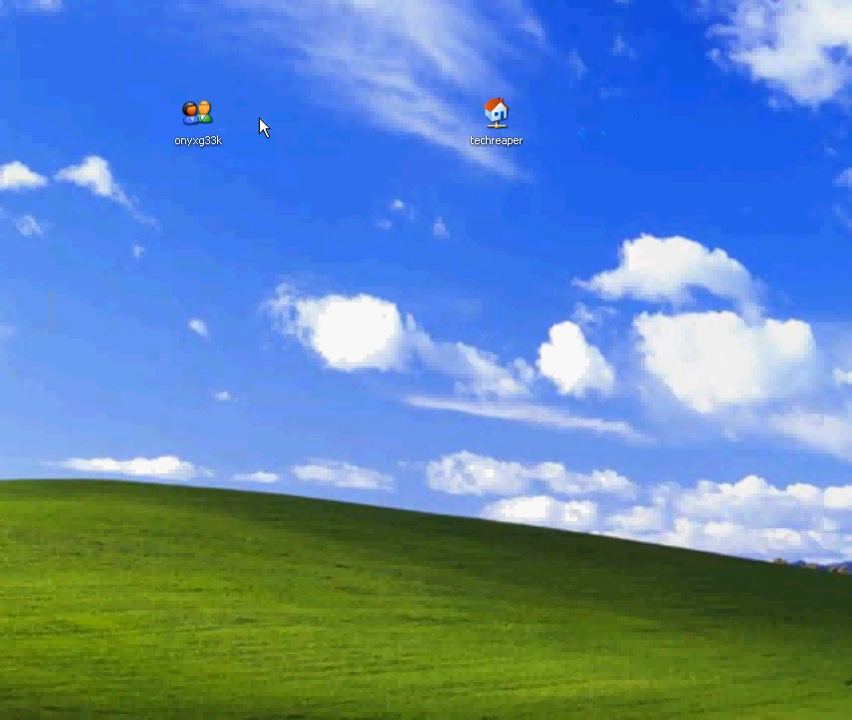
mouse_move(298, 188)
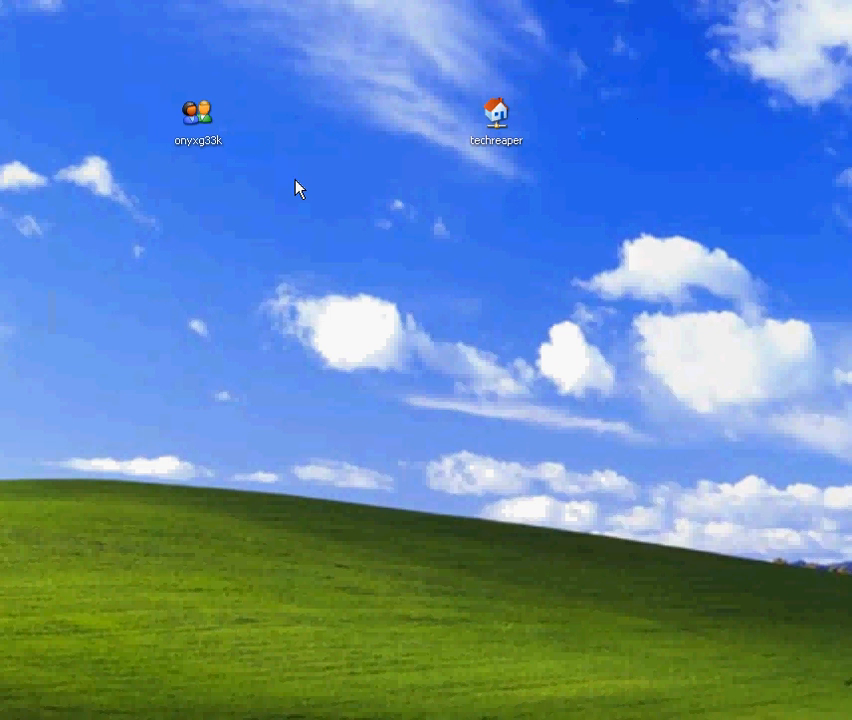
mouse_move(304, 180)
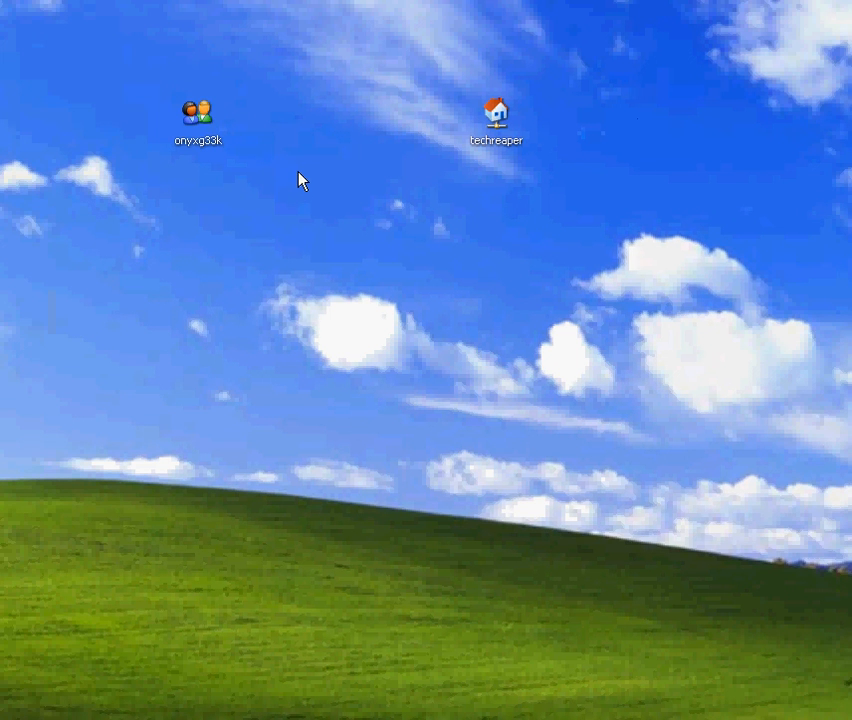
mouse_move(304, 170)
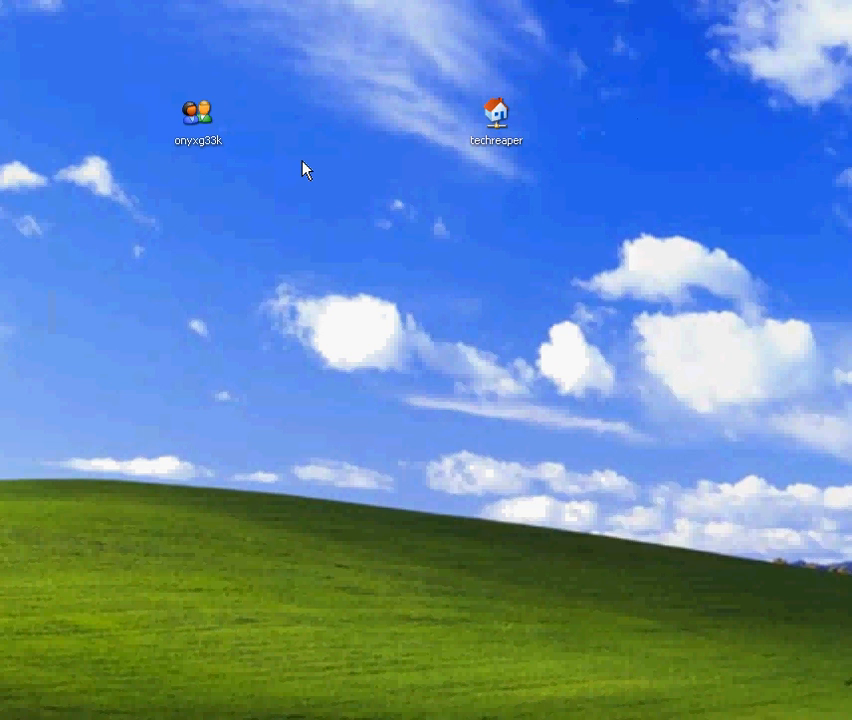